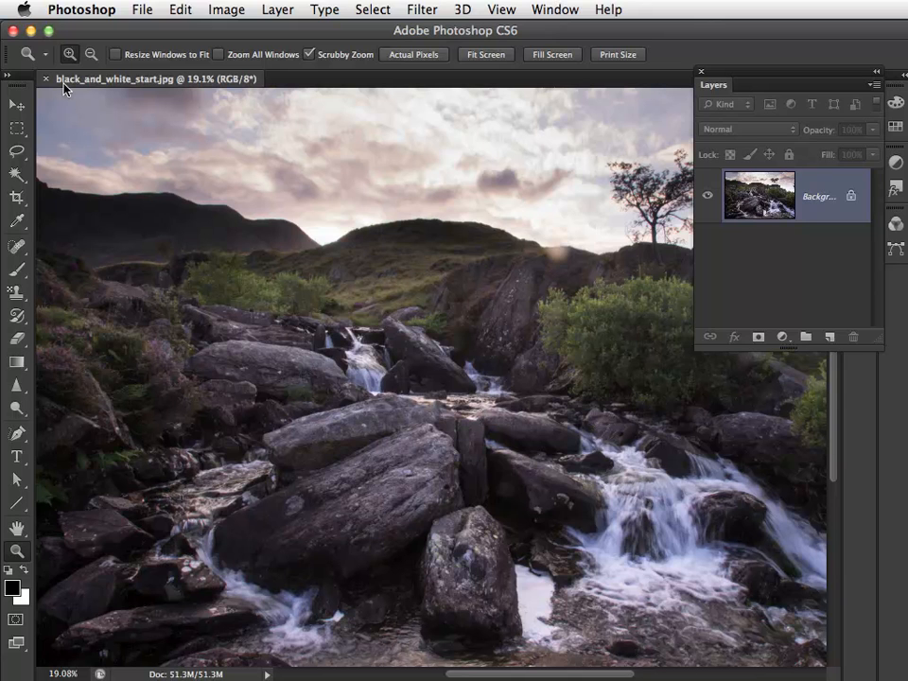
pyautogui.moveTo(307, 282)
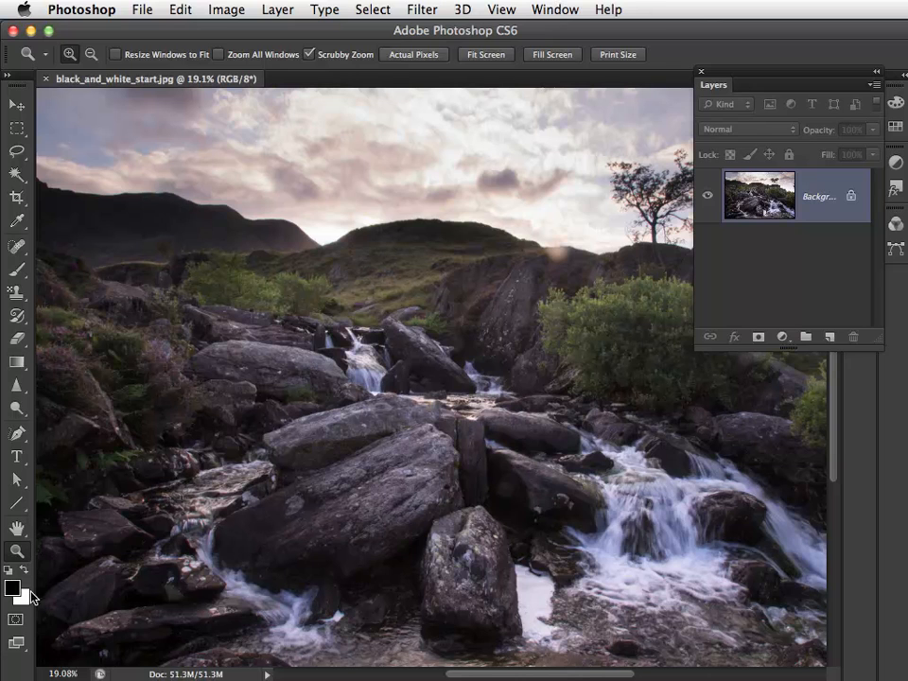
pyautogui.moveTo(723, 367)
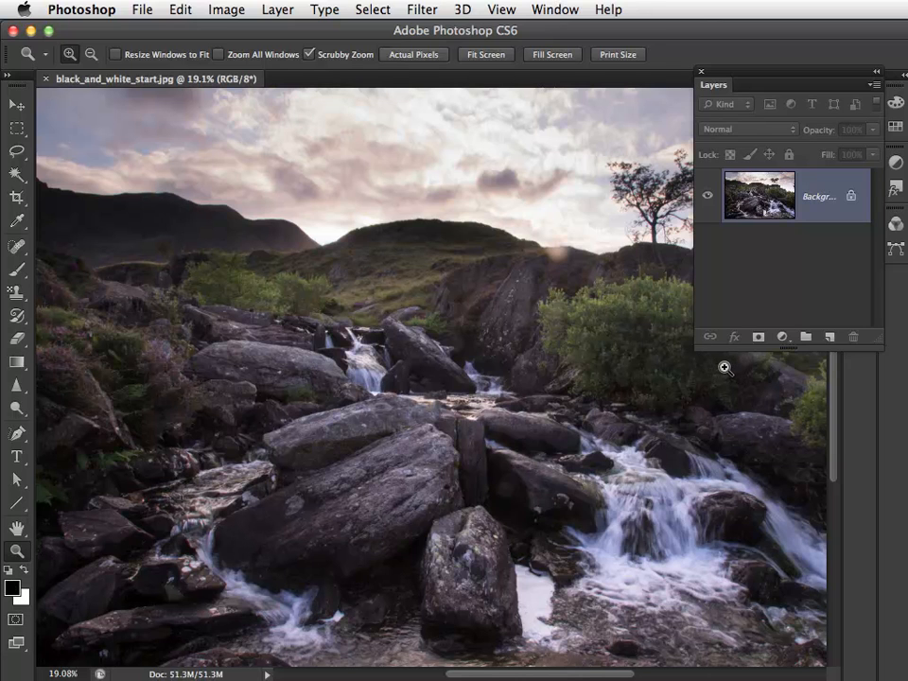
# Add a black-to-white Gradient Map adjustment layer, then bring up black_and_white_start02.jpg
pyautogui.click(779, 337)
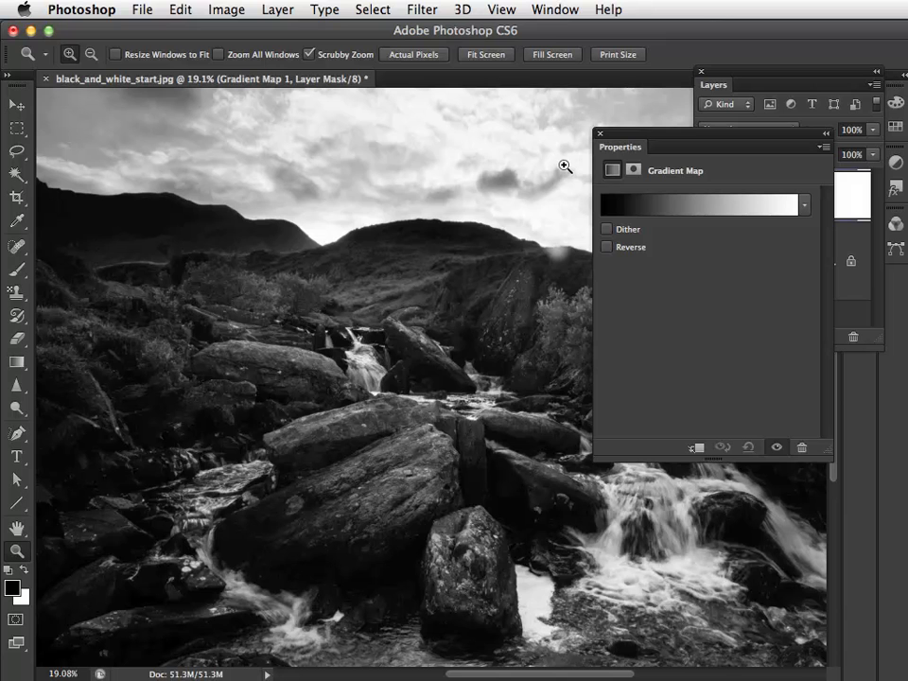
pyautogui.click(454, 48)
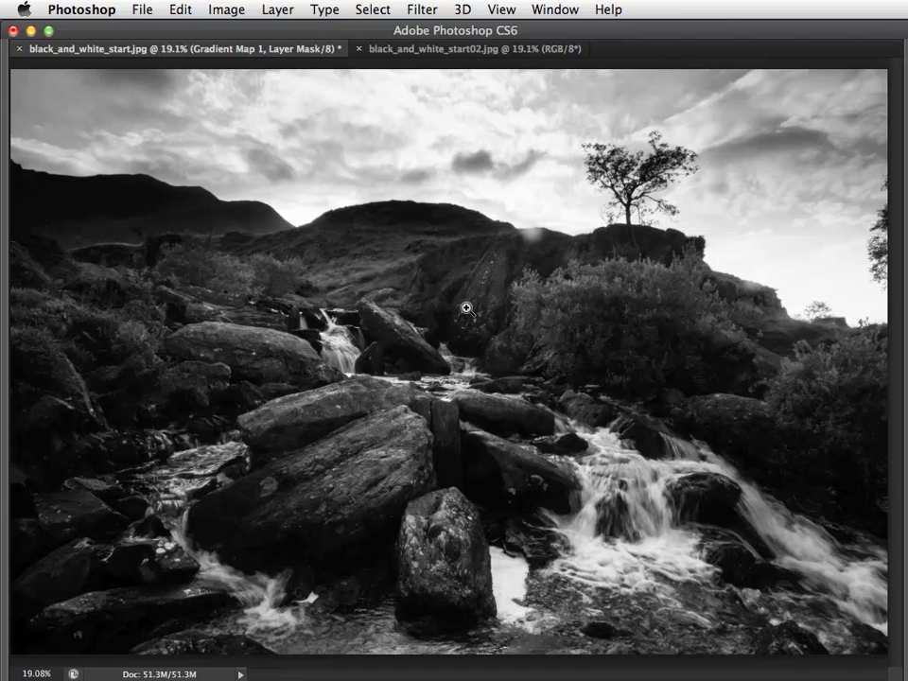
pyautogui.click(469, 50)
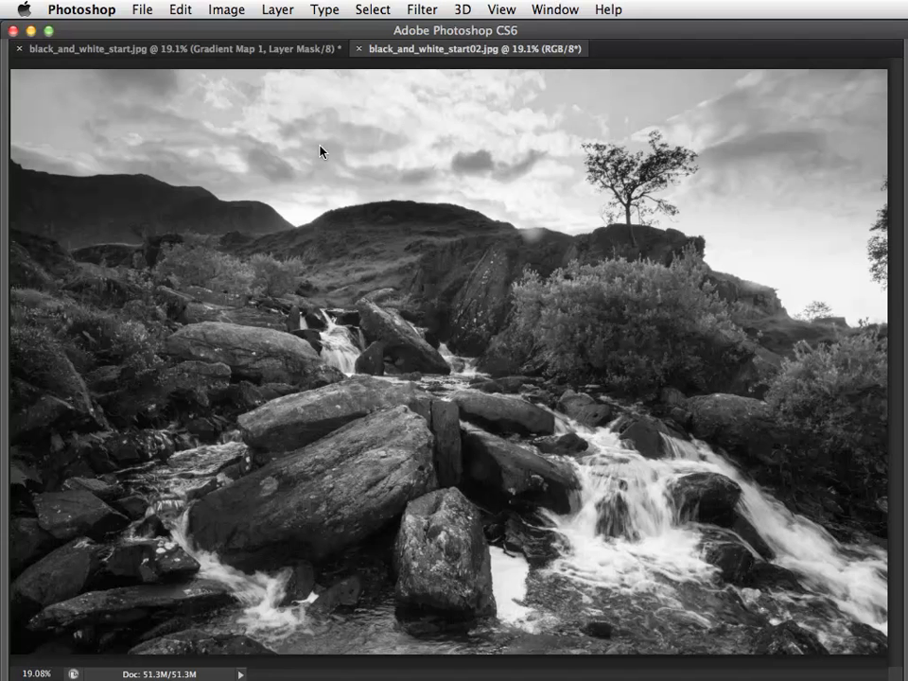
pyautogui.click(226, 10)
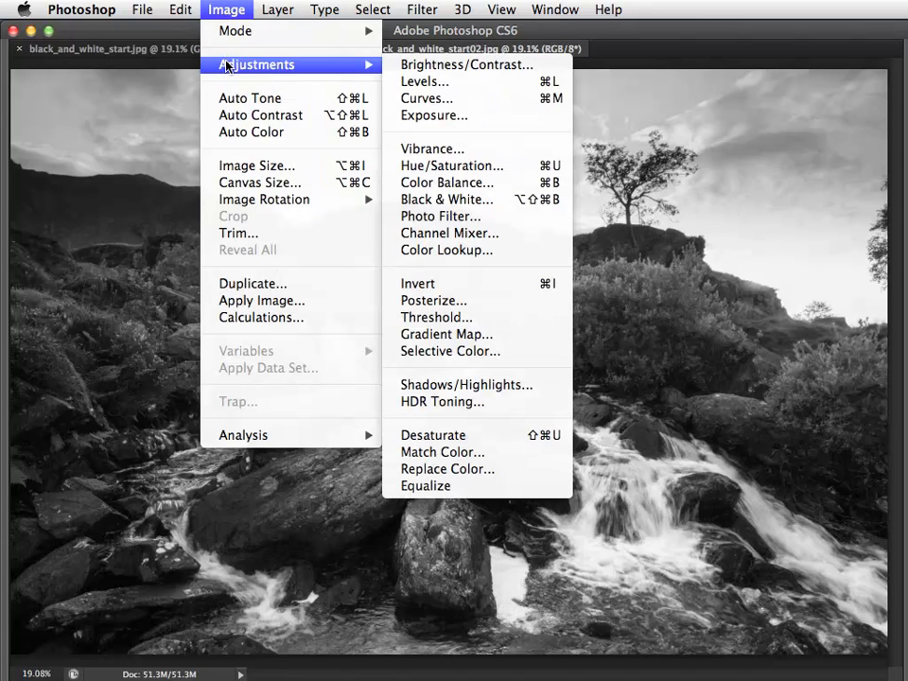
pyautogui.moveTo(447, 200)
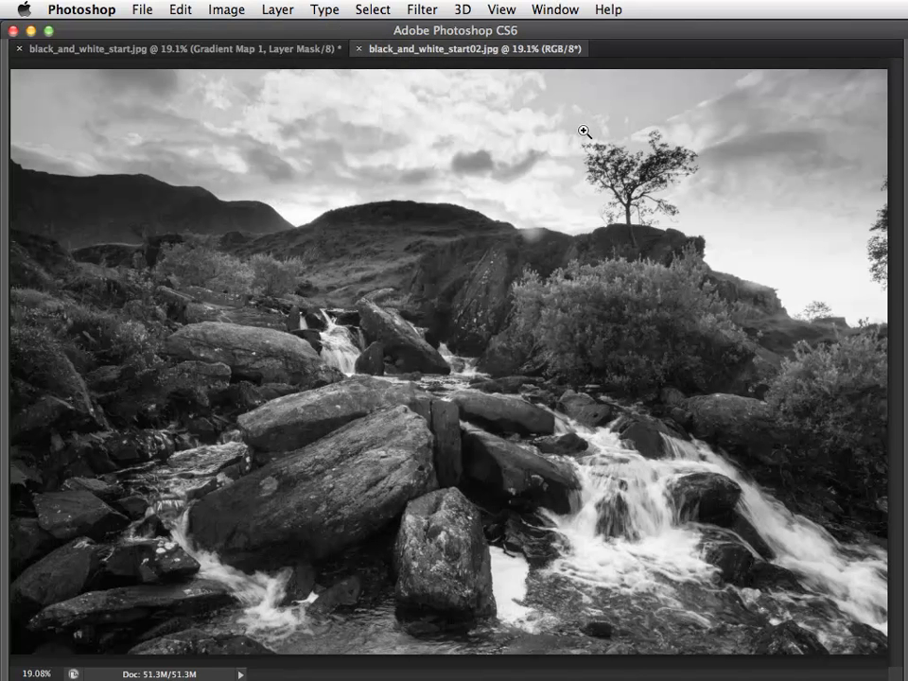
pyautogui.moveTo(585, 113)
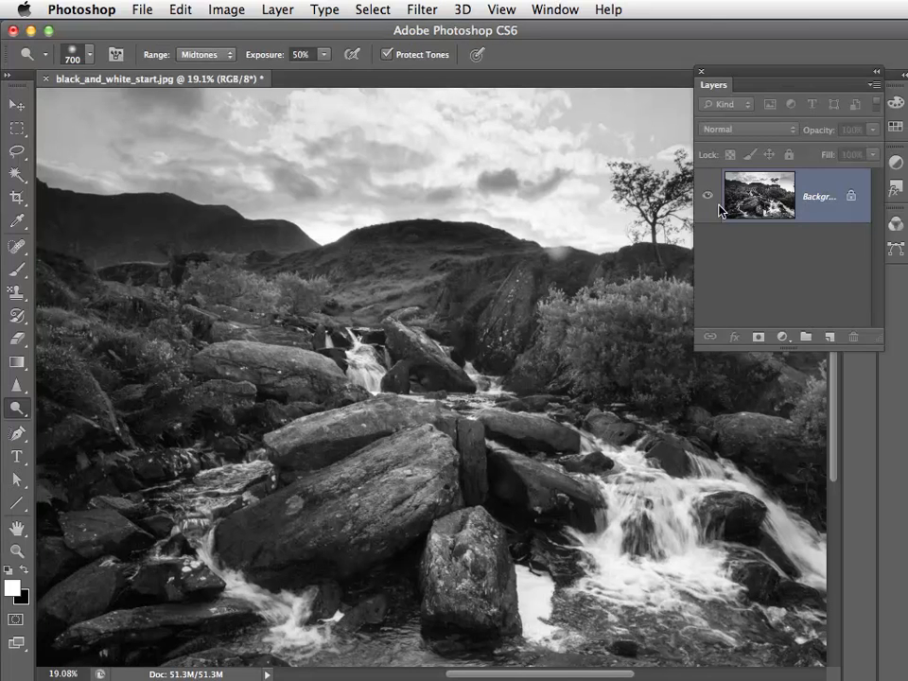
pyautogui.moveTo(764, 204)
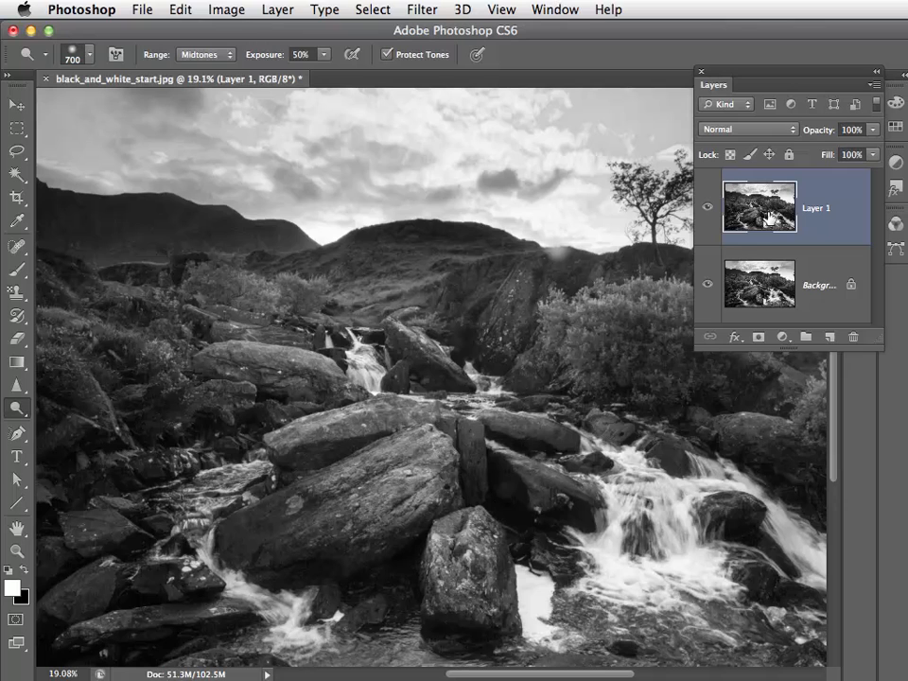
pyautogui.moveTo(745, 285)
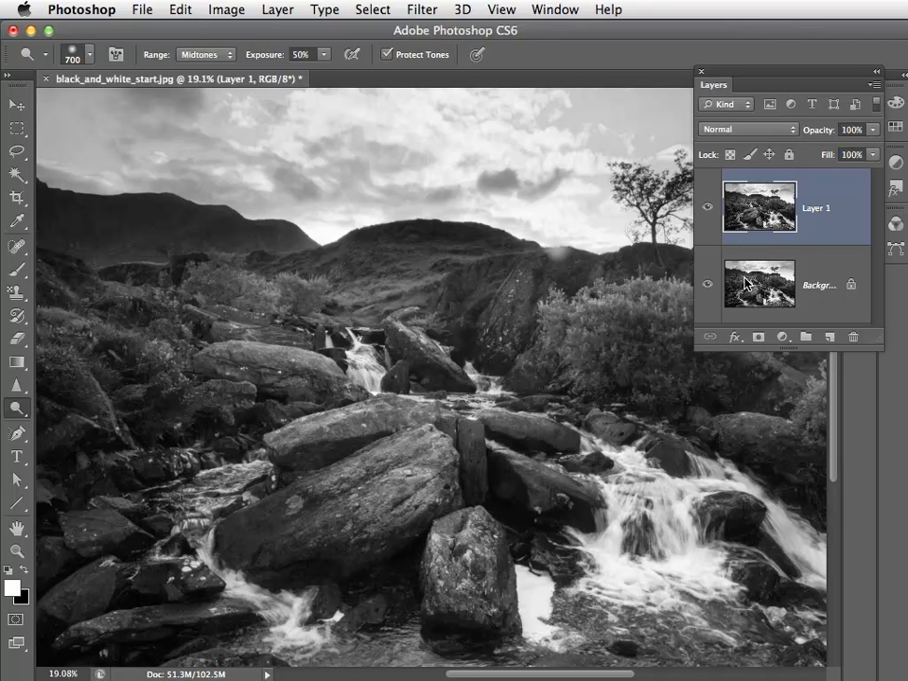
pyautogui.moveTo(708, 206)
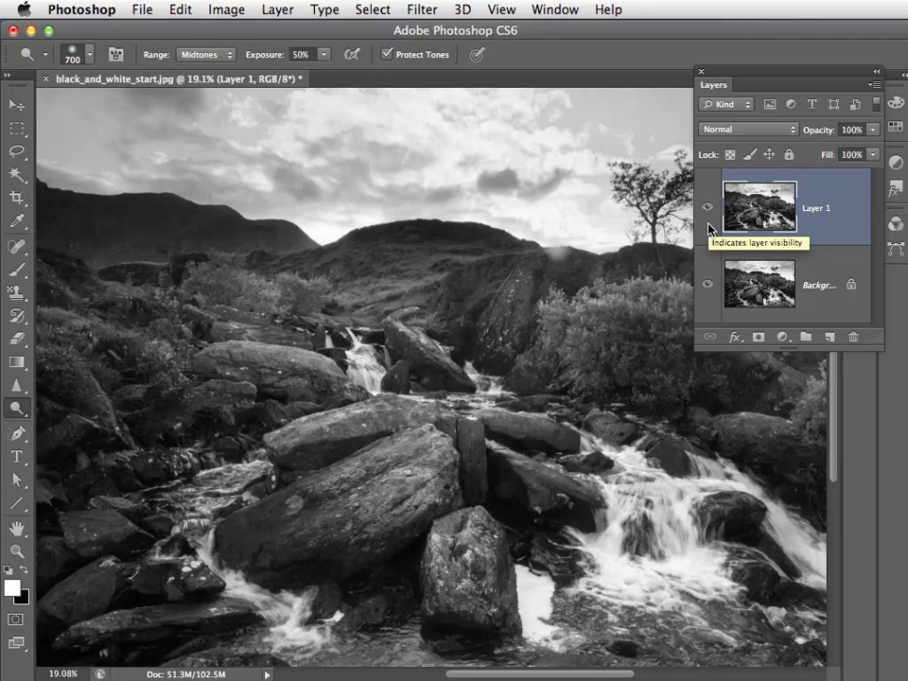
pyautogui.moveTo(472, 634)
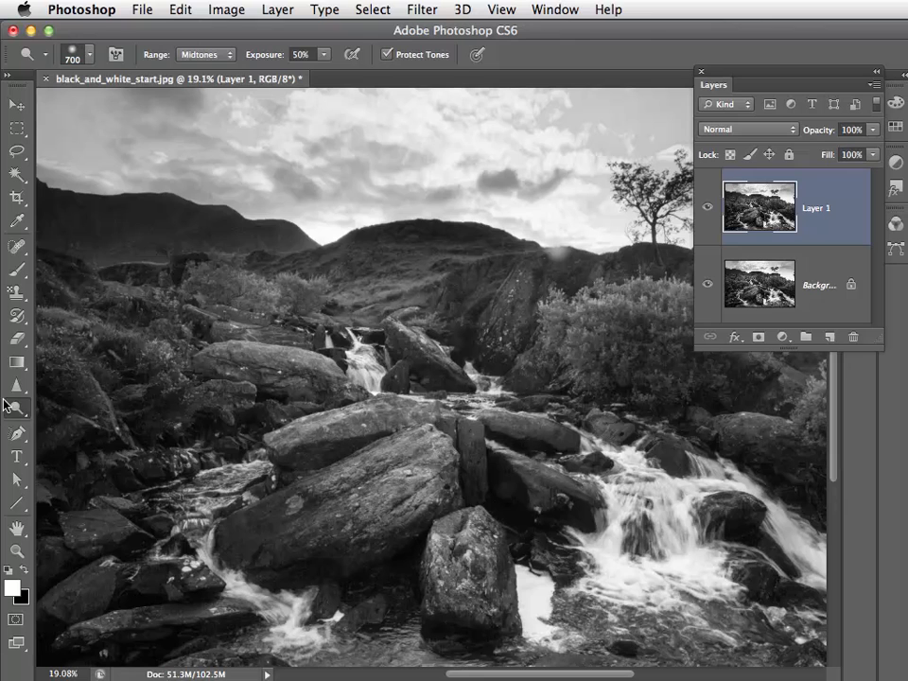
# Choose the Dodge Tool with Range set to Shadows for lightening the dark foreground rocks
pyautogui.click(17, 408)
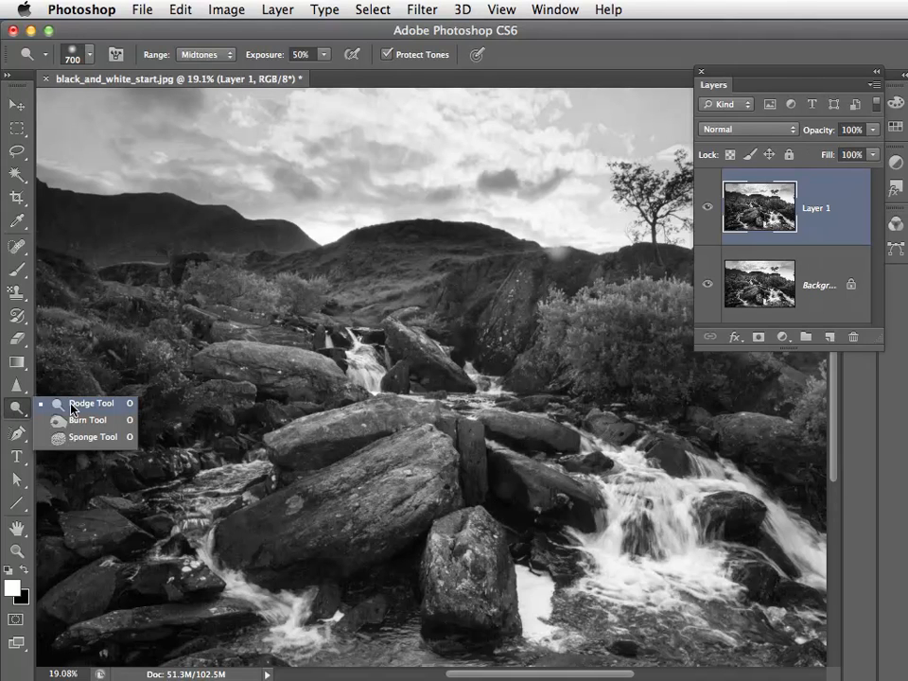
pyautogui.click(91, 403)
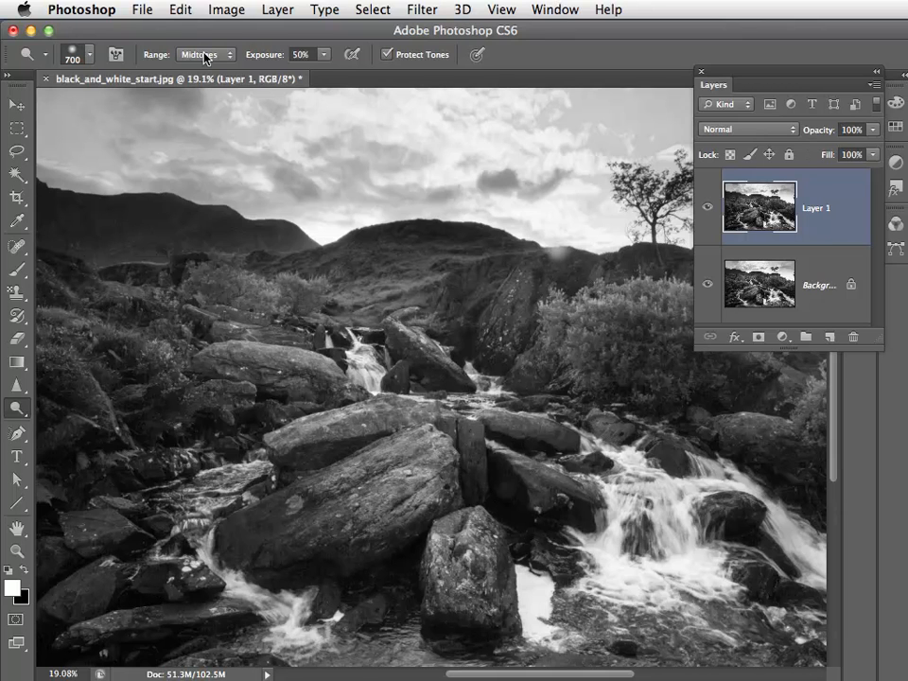
pyautogui.click(198, 53)
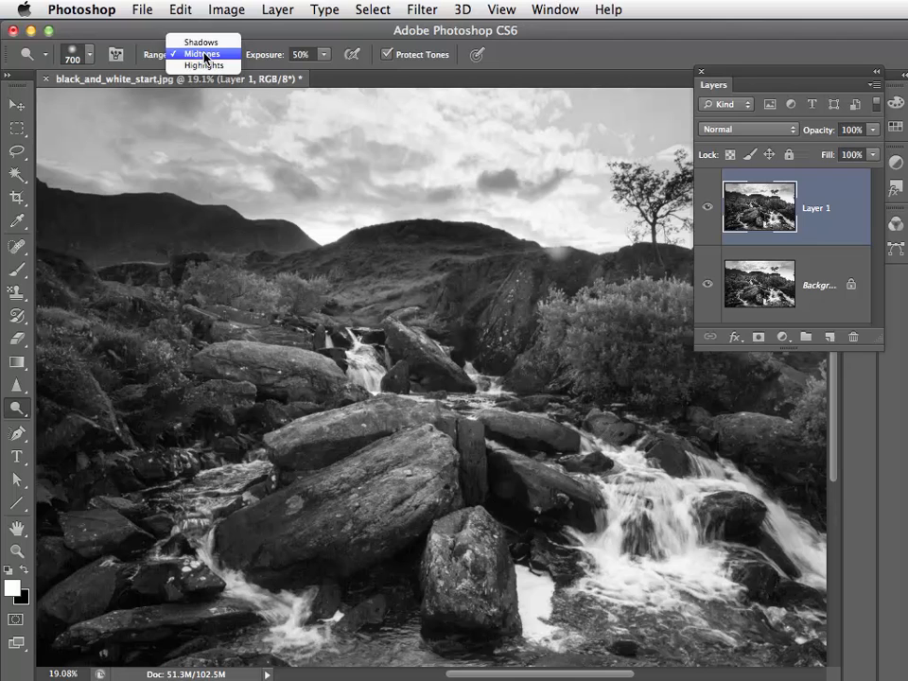
pyautogui.click(201, 41)
pyautogui.write('16')
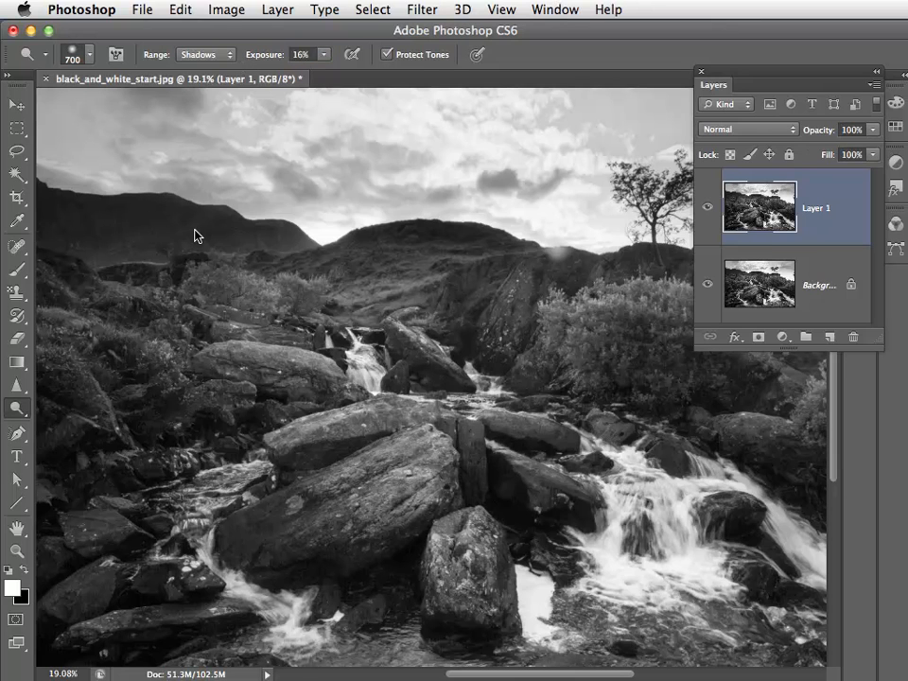
pyautogui.moveTo(51, 433)
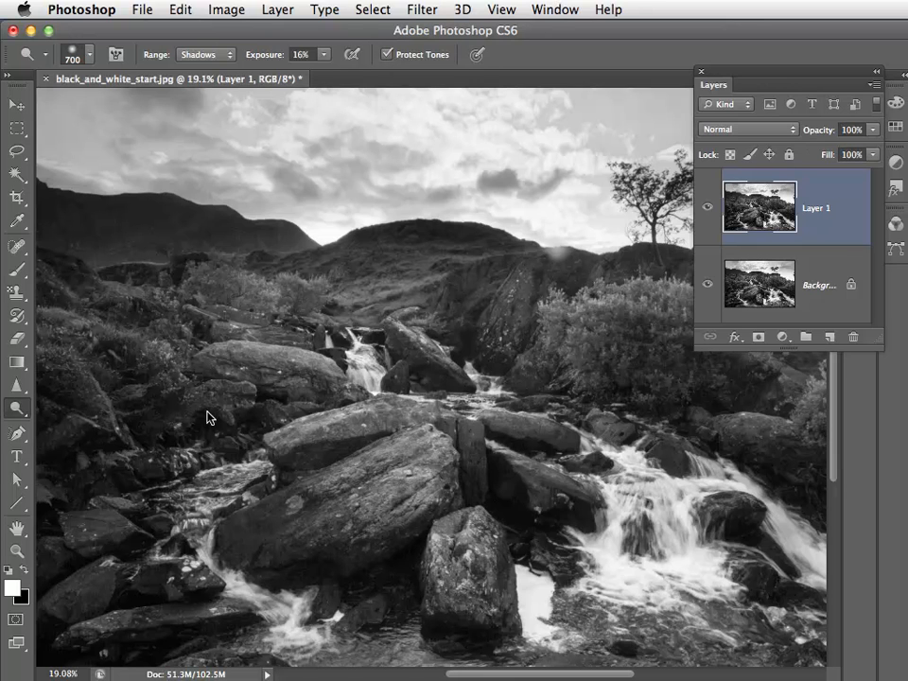
pyautogui.moveTo(99, 502)
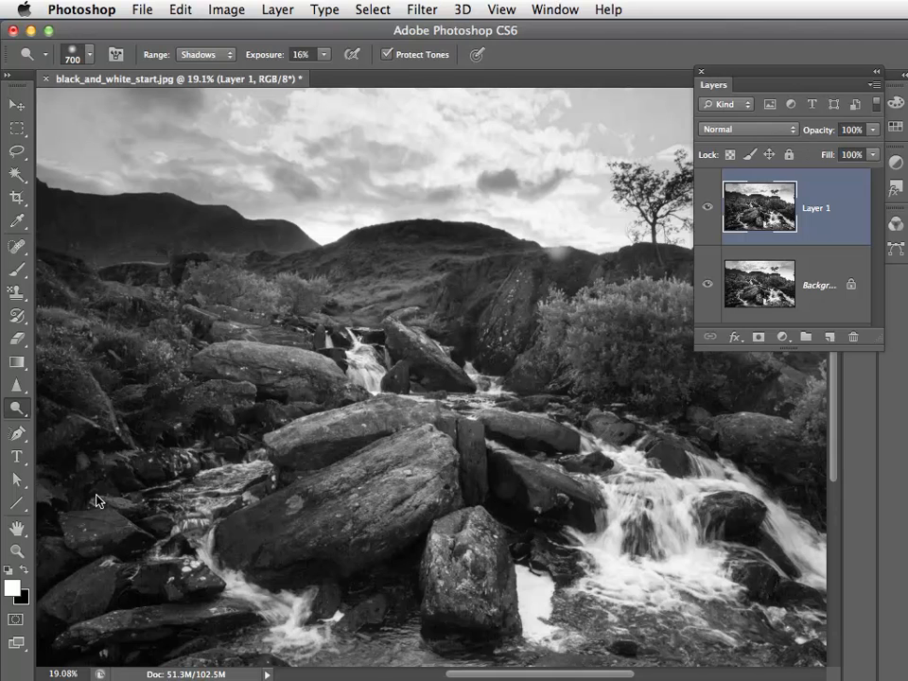
pyautogui.moveTo(87, 511)
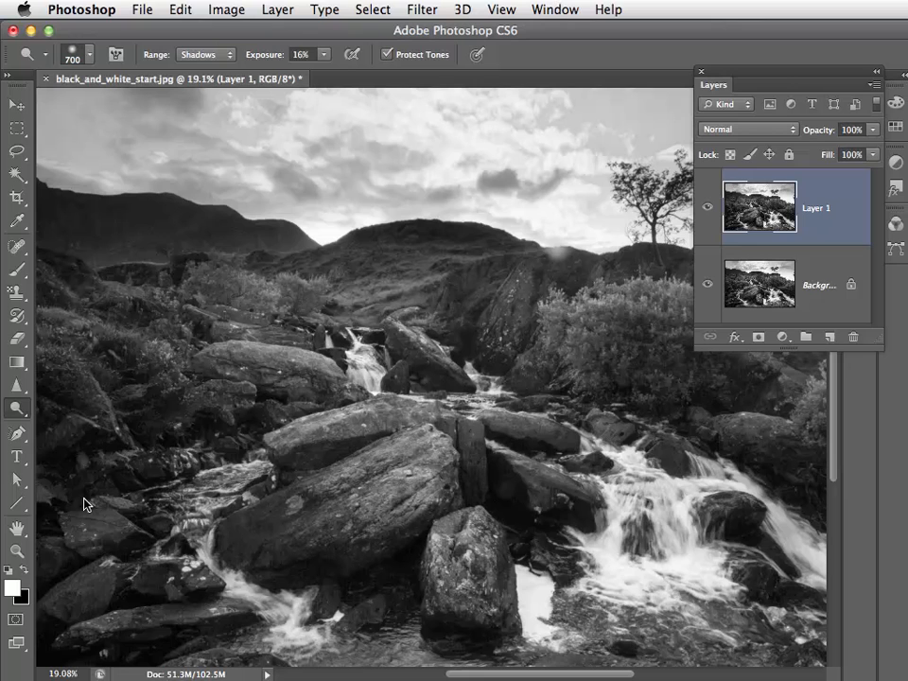
pyautogui.moveTo(181, 633)
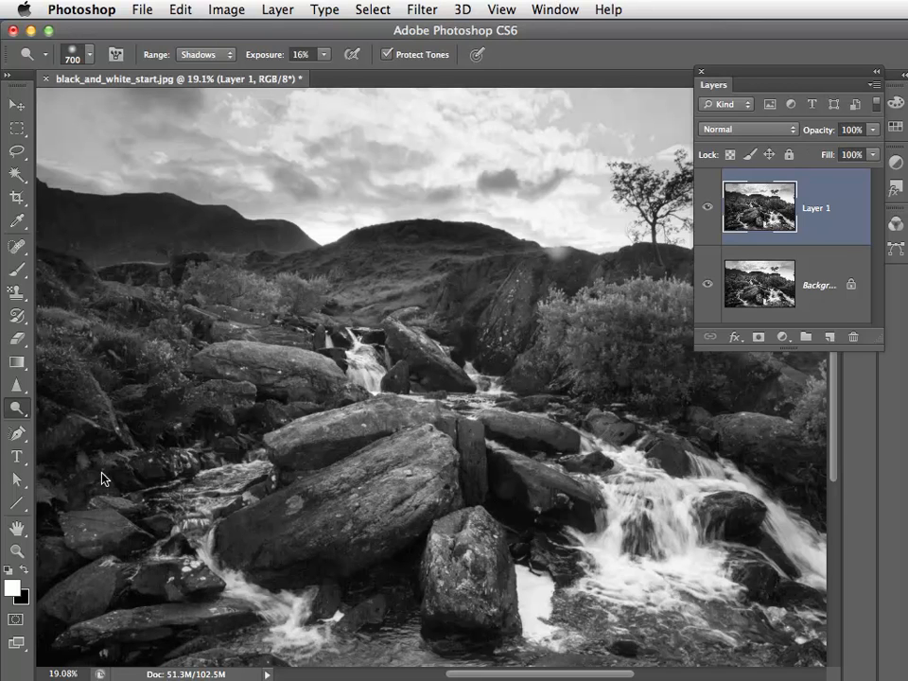
pyautogui.moveTo(61, 186)
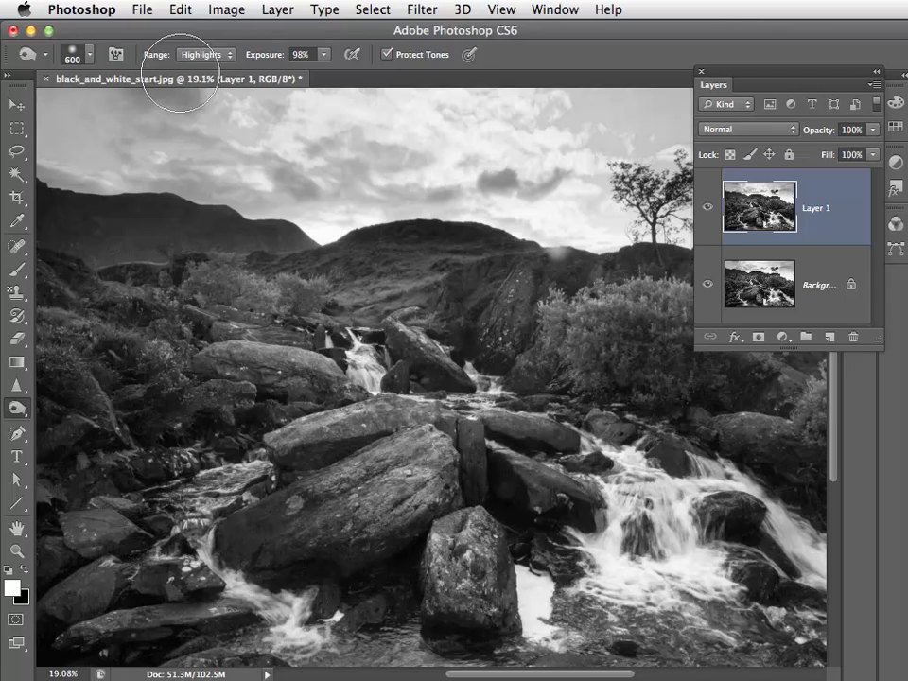
pyautogui.moveTo(198, 53)
pyautogui.write('8')
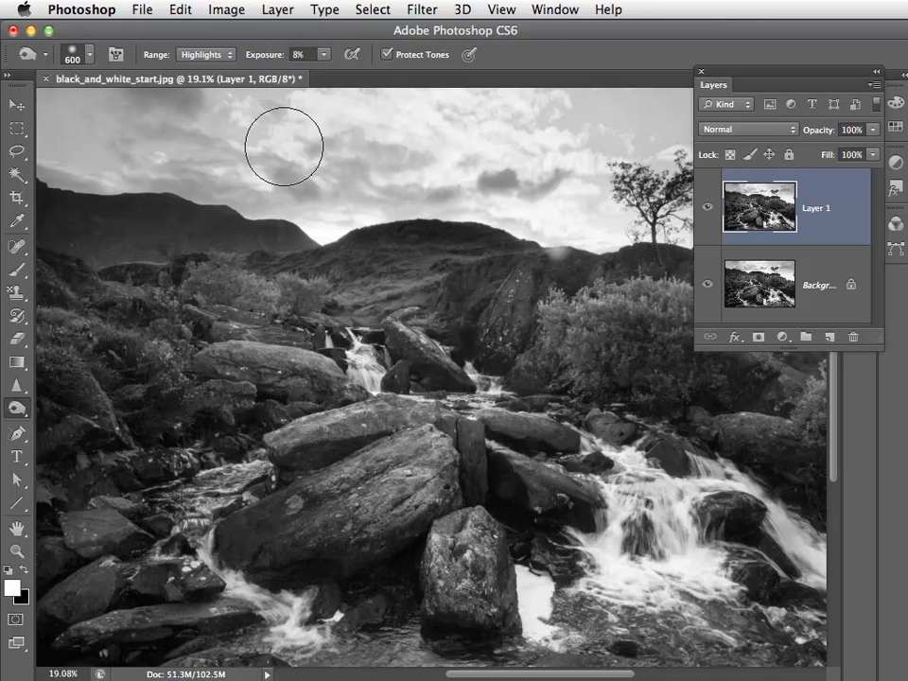
# Burn the bright sky clouds and the waterfall water at low exposure
pyautogui.moveTo(283, 148); pyautogui.dragTo(577, 151)
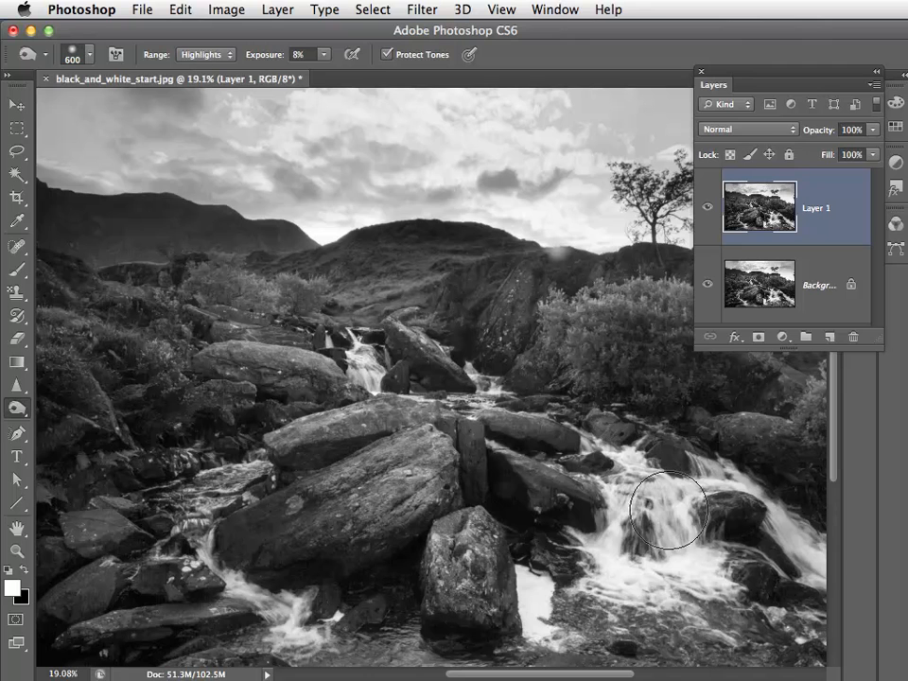
pyautogui.moveTo(670, 511); pyautogui.dragTo(155, 473)
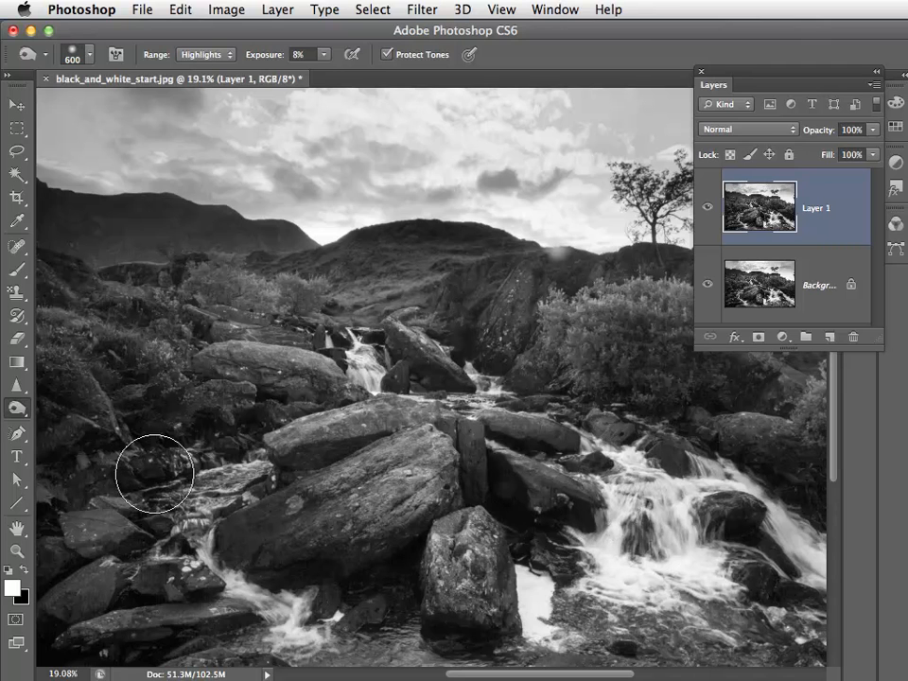
# Switch back to the Dodge Tool and set its Range to Highlights
pyautogui.click(17, 408)
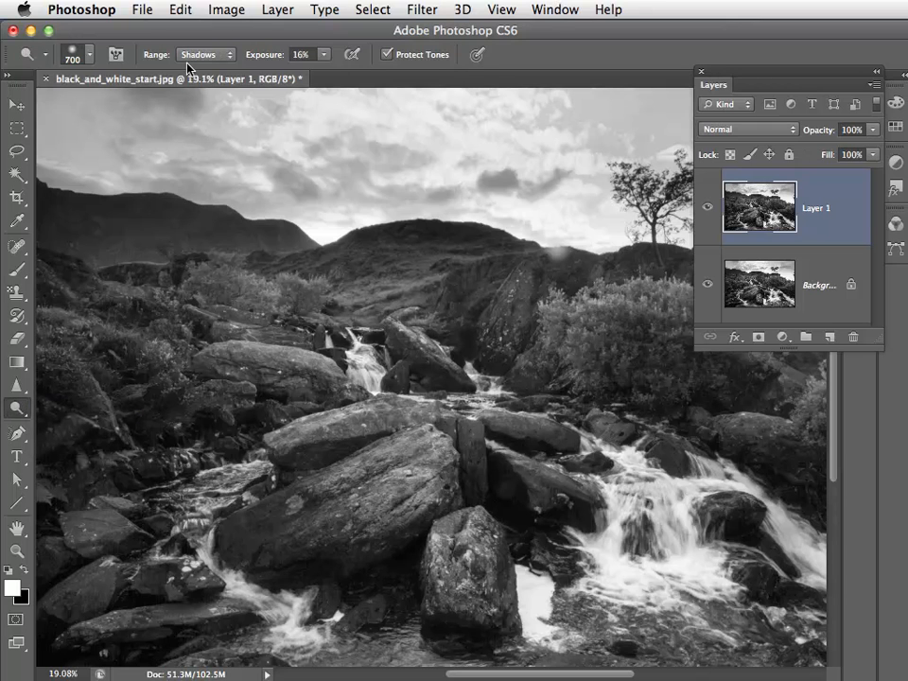
pyautogui.click(201, 53)
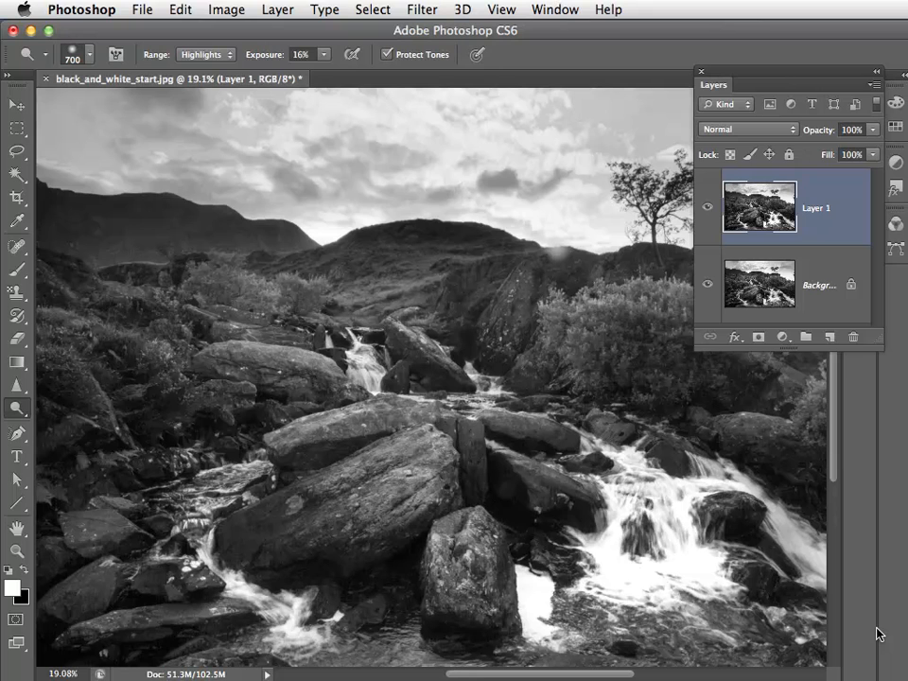
pyautogui.moveTo(757, 204)
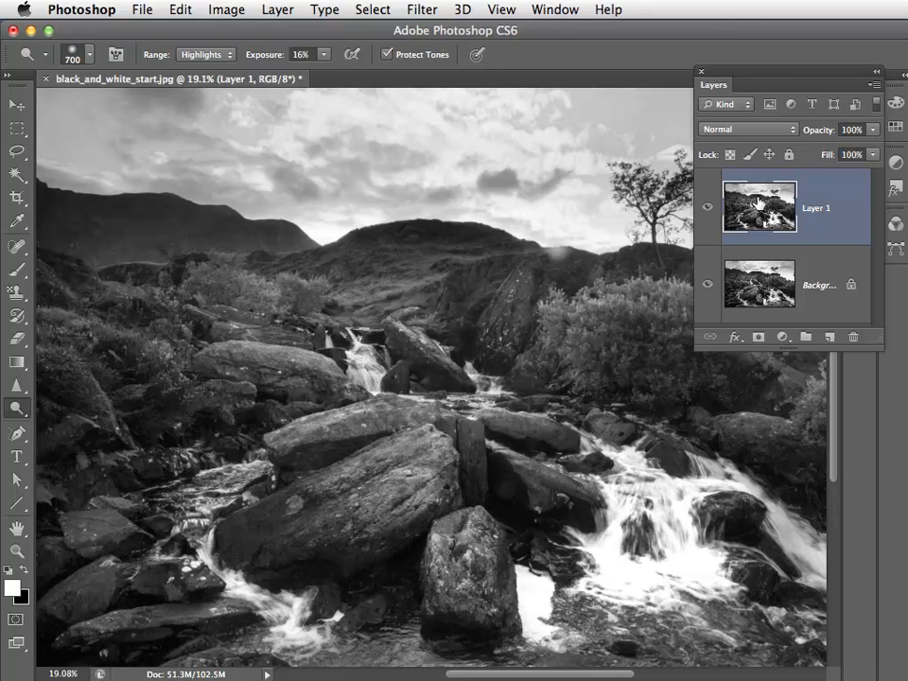
pyautogui.moveTo(760, 206)
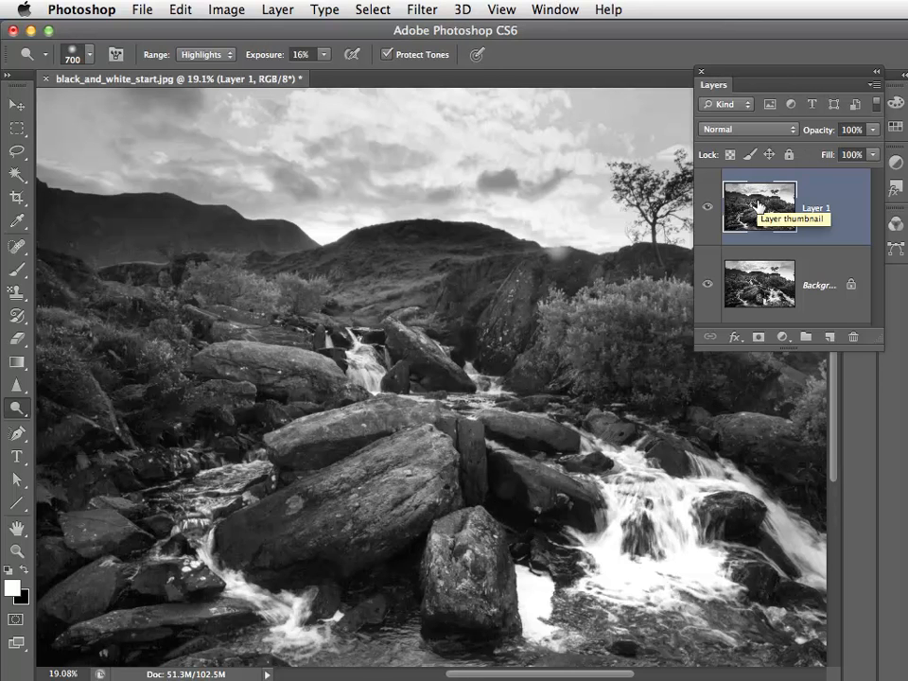
pyautogui.moveTo(367, 91)
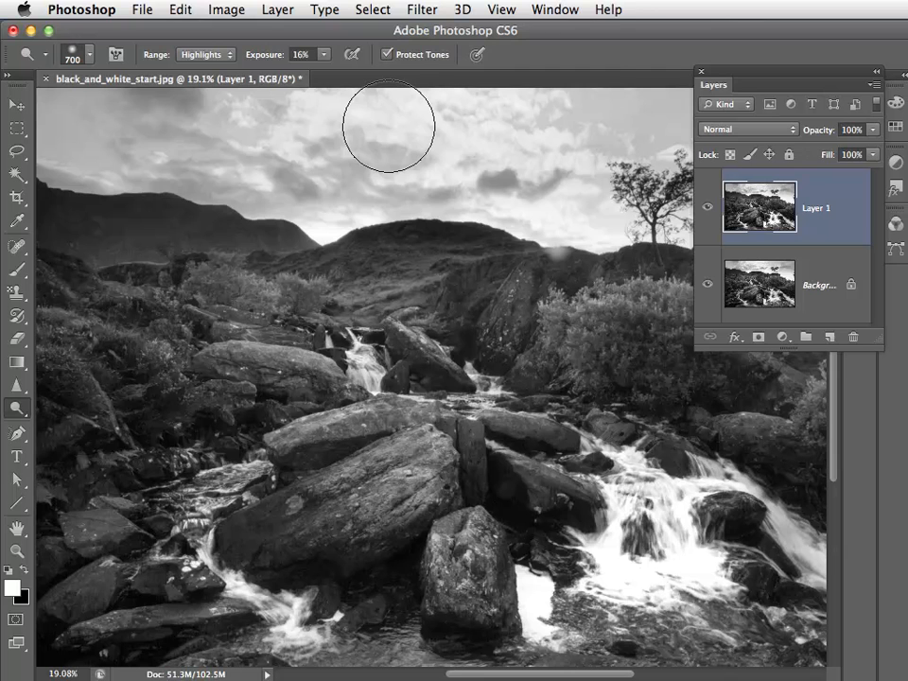
# Bring up the Filter menu for Layer 1
pyautogui.click(422, 10)
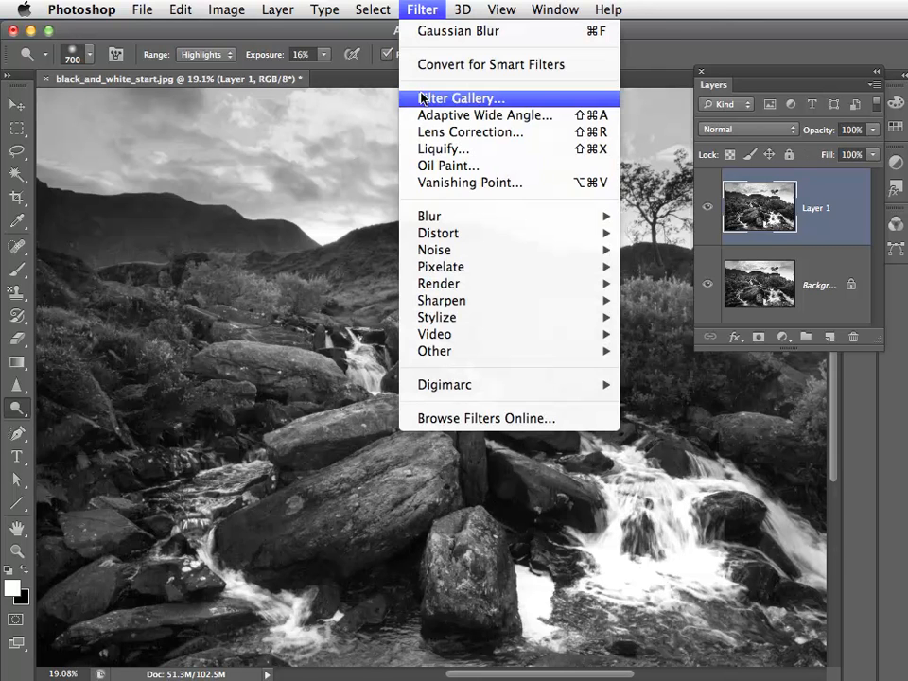
pyautogui.moveTo(435, 250)
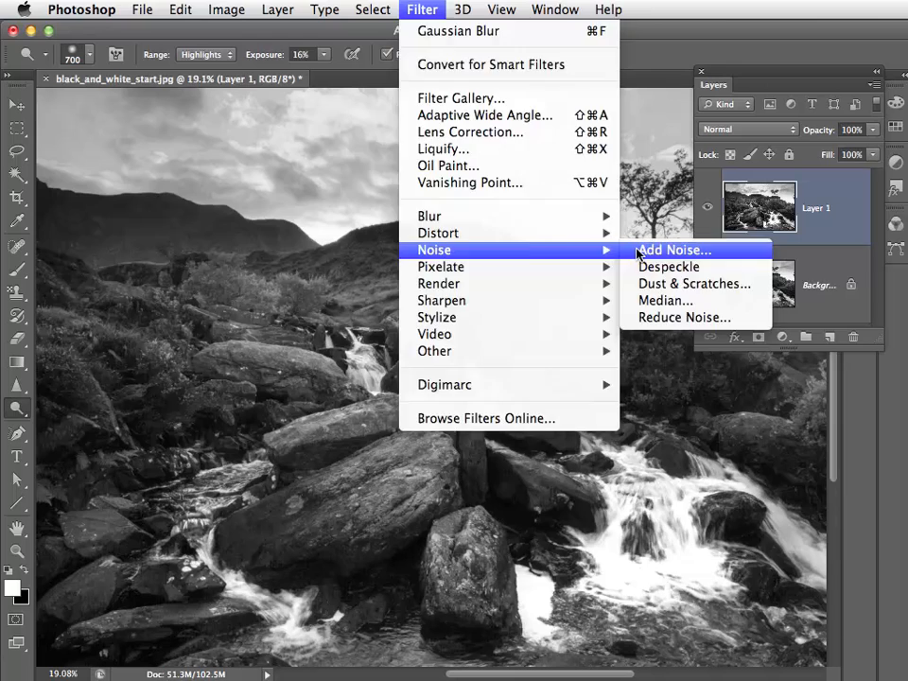
# Apply Add Noise at 20% amount, Gaussian, Monochromatic to Layer 1 as film grain
pyautogui.click(673, 250)
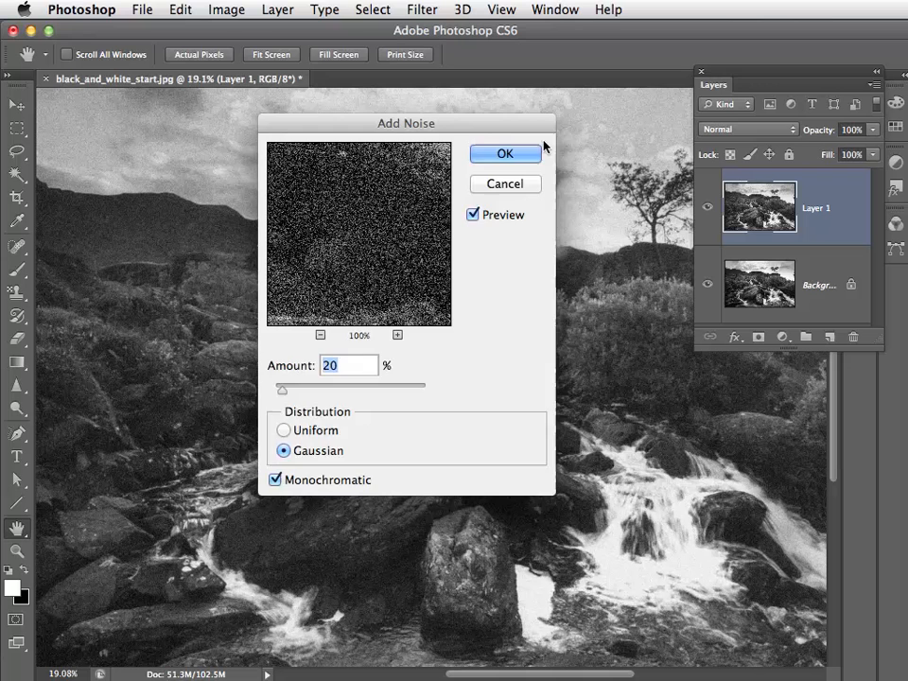
pyautogui.click(506, 153)
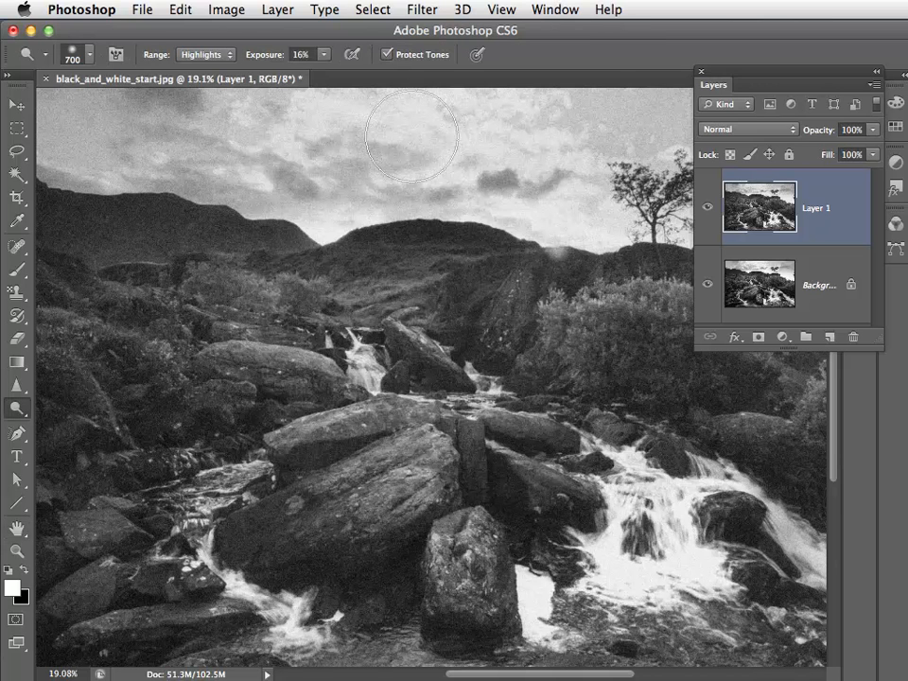
pyautogui.click(421, 9)
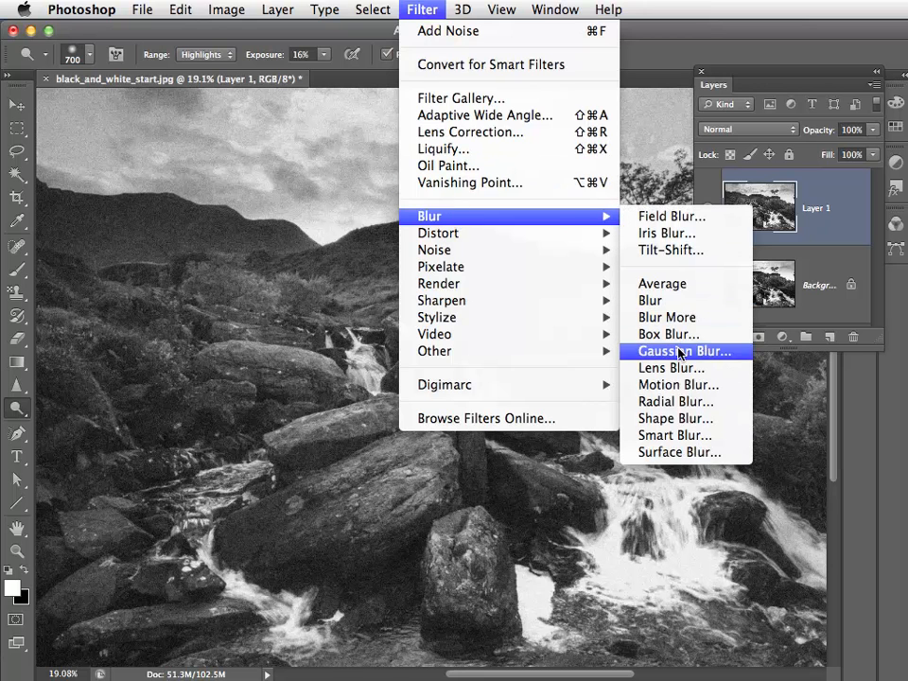
# Soften the grain with a 1.0-pixel Gaussian Blur
pyautogui.click(684, 350)
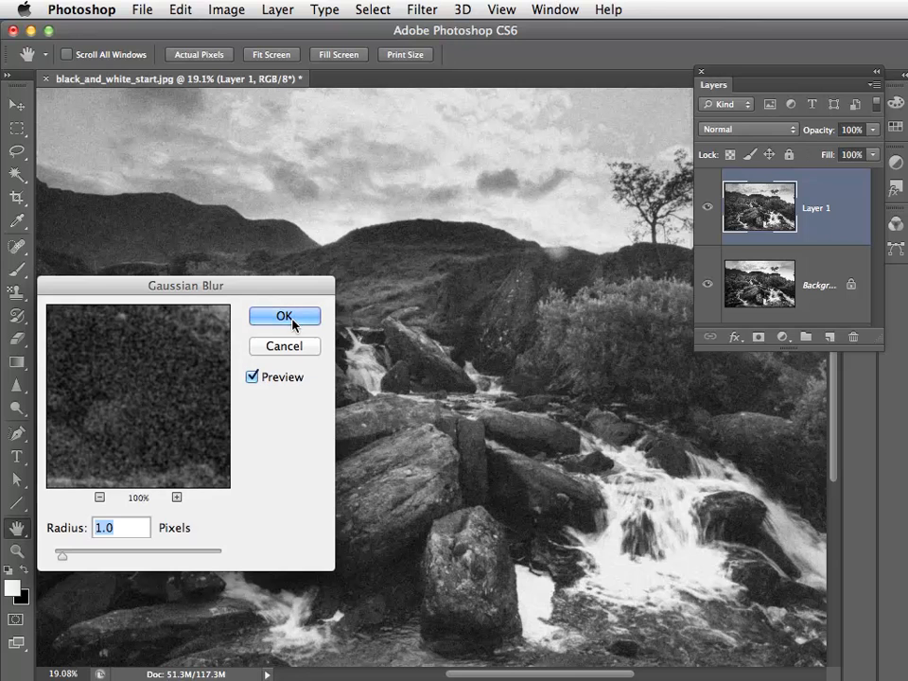
pyautogui.click(284, 316)
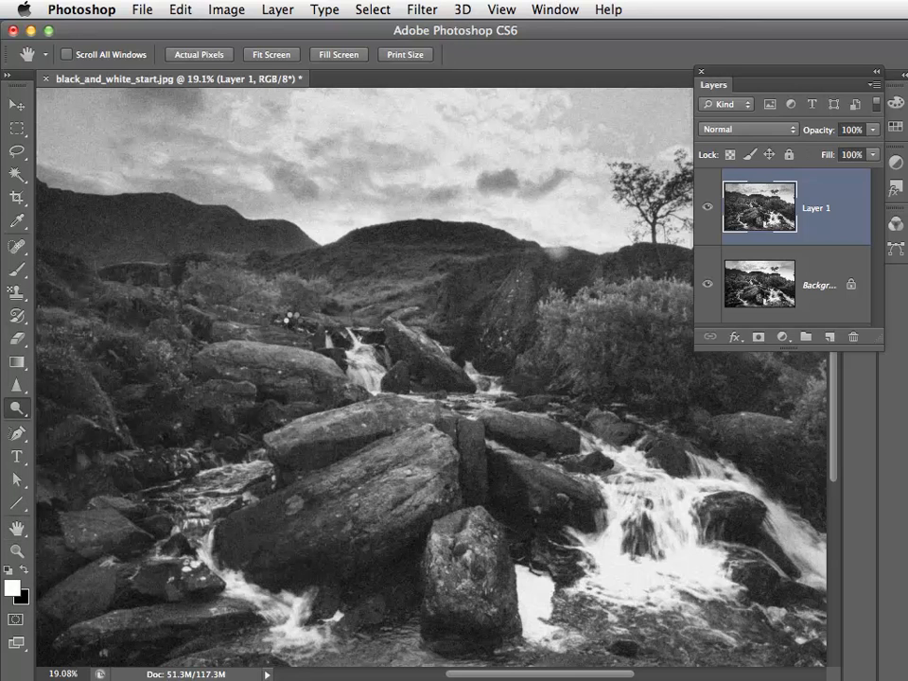
pyautogui.click(421, 9)
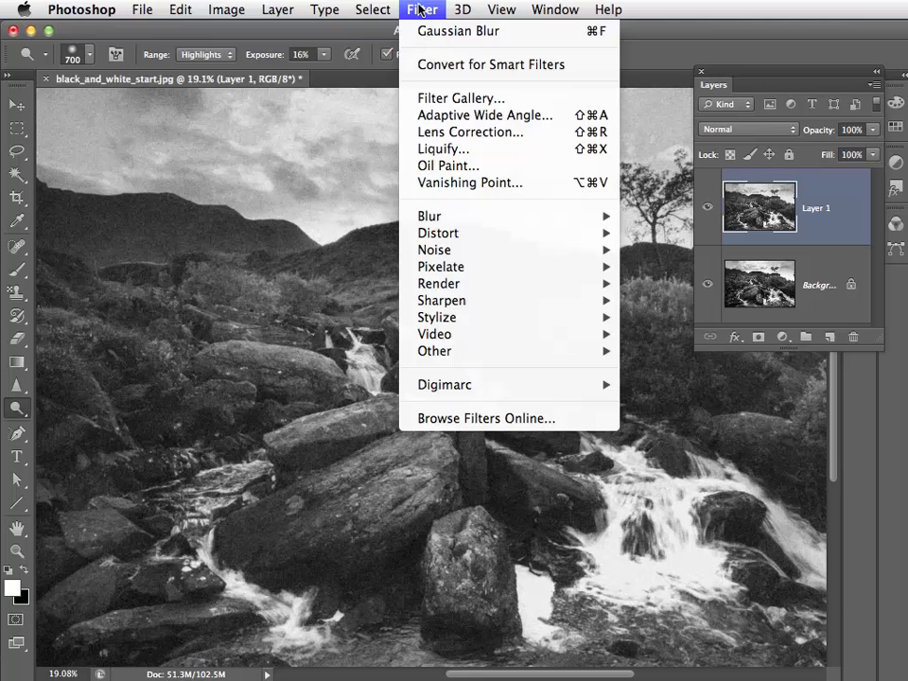
pyautogui.moveTo(429, 215)
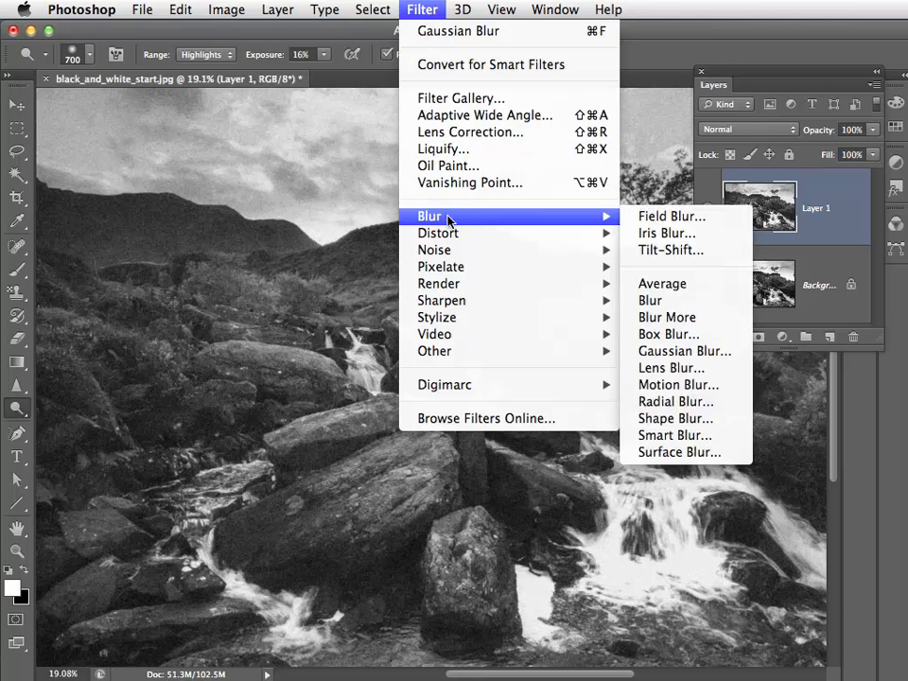
pyautogui.moveTo(442, 299)
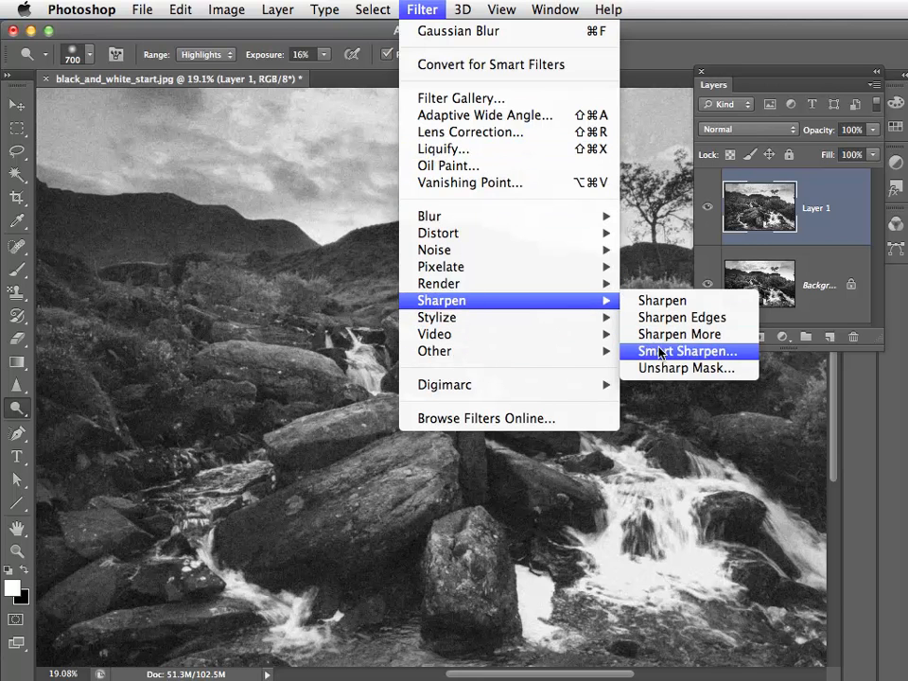
# Sharpen Layer 1 with Unsharp Mask at 100% amount, 1-pixel radius, 0 threshold
pyautogui.click(684, 367)
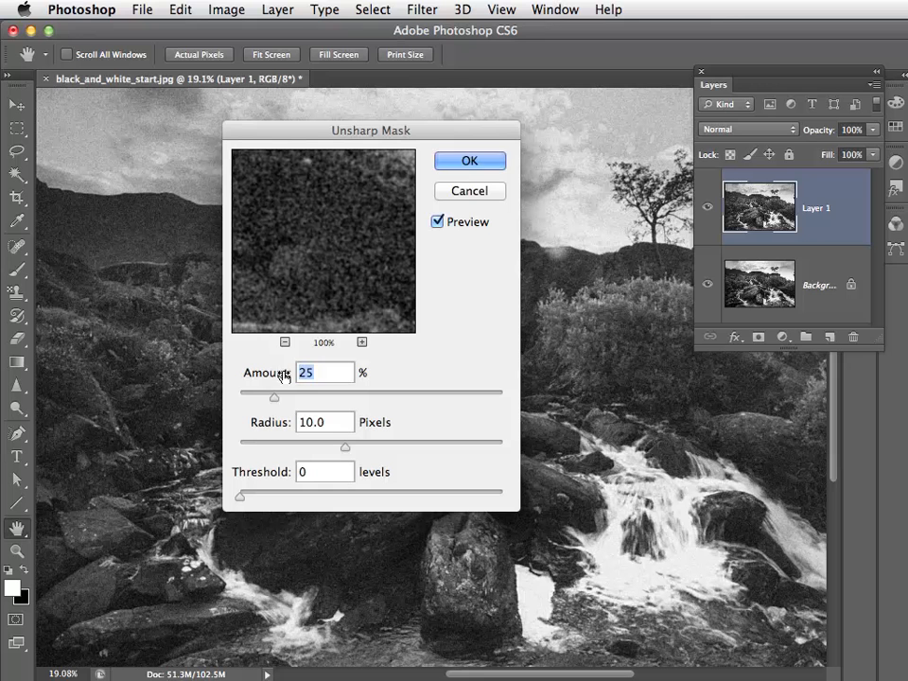
pyautogui.write('100')
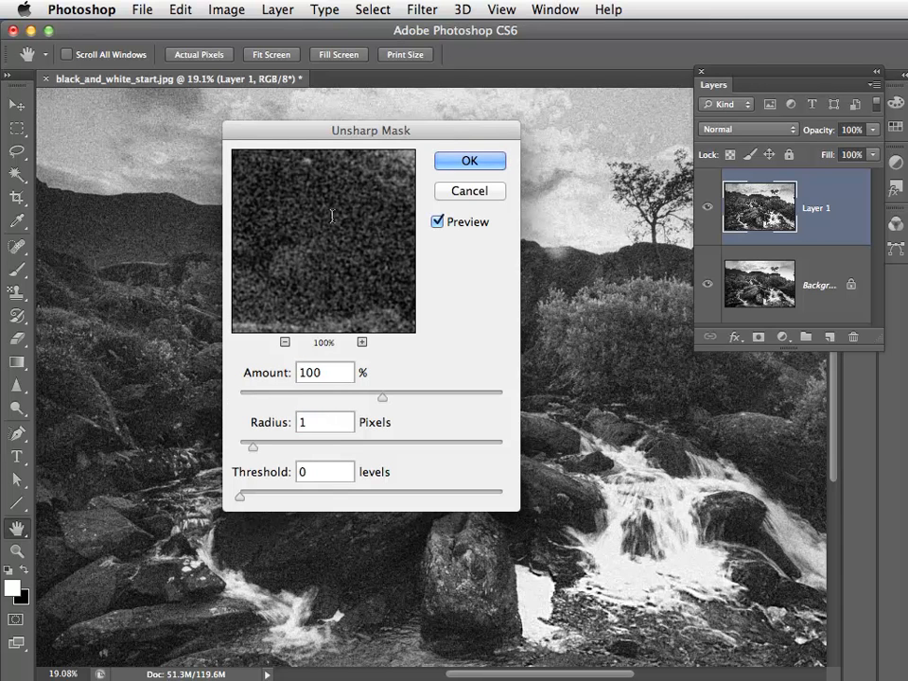
pyautogui.moveTo(401, 223)
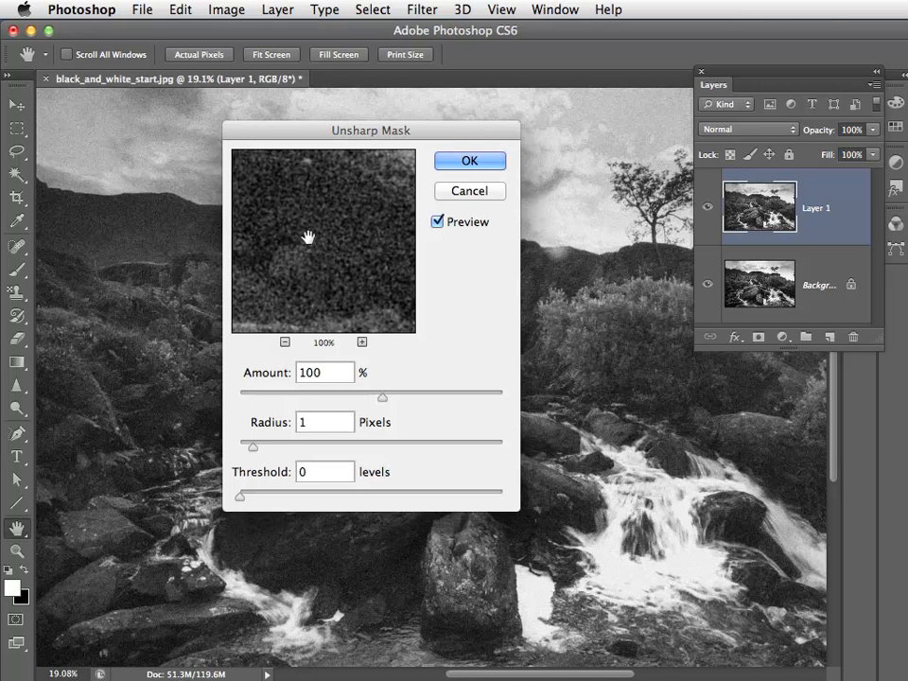
pyautogui.click(325, 422)
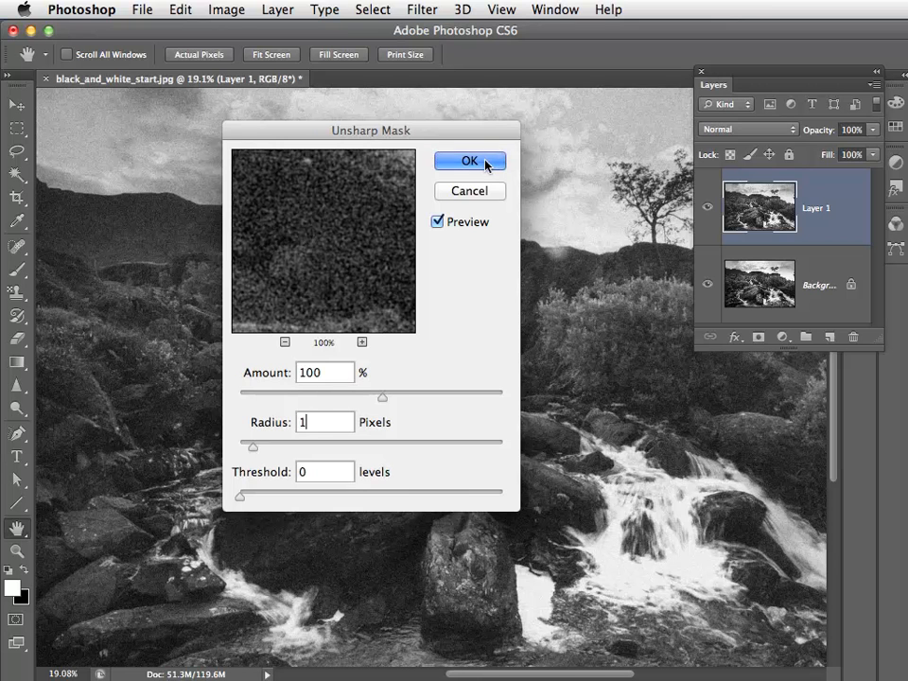
pyautogui.click(470, 161)
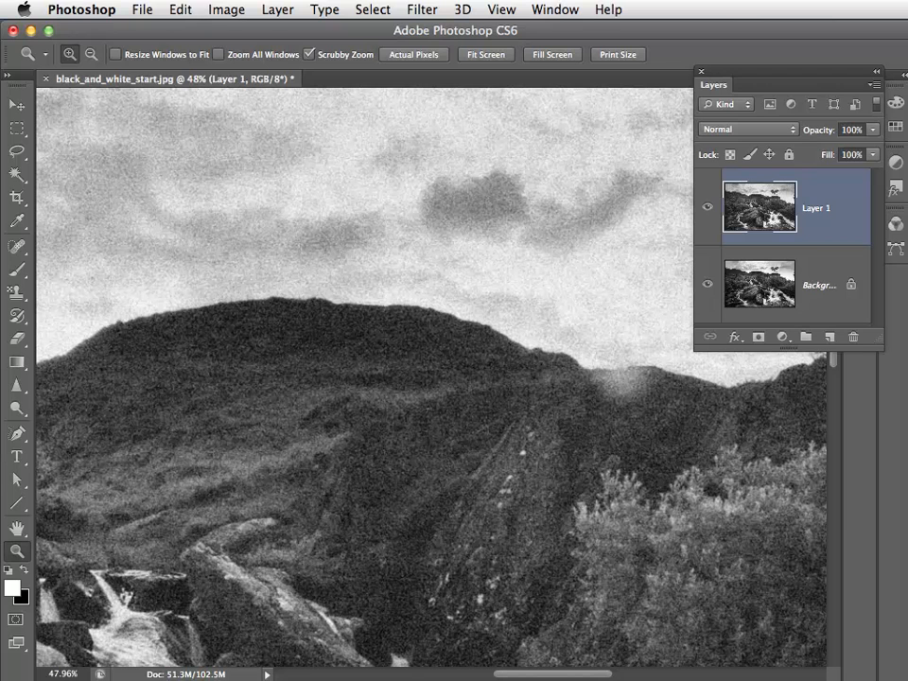
pyautogui.moveTo(386, 227)
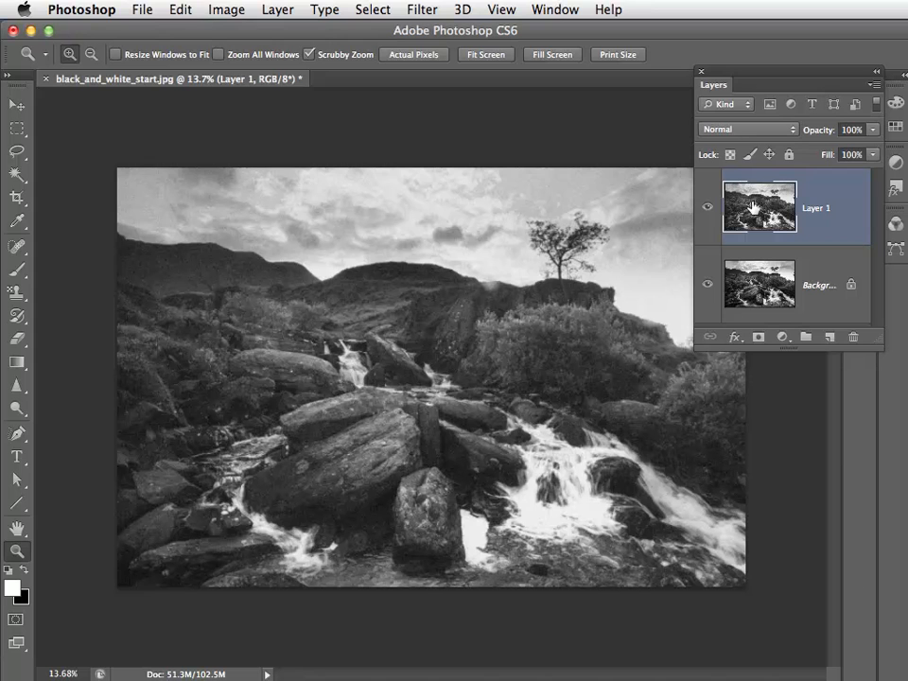
# Set the Interface Color Theme preference to a lighter swatch
pyautogui.click(81, 10)
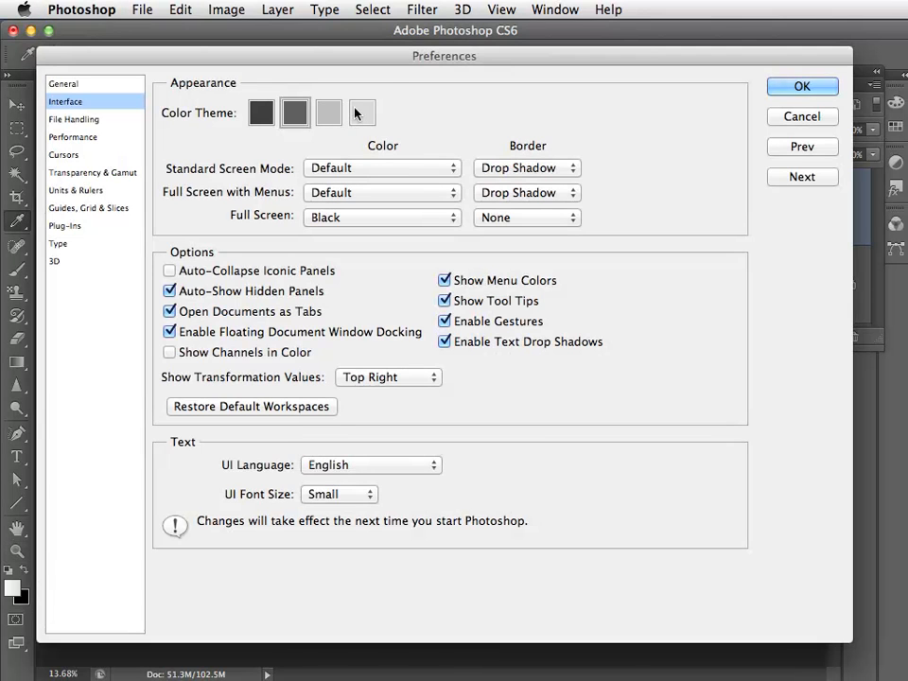
pyautogui.click(802, 87)
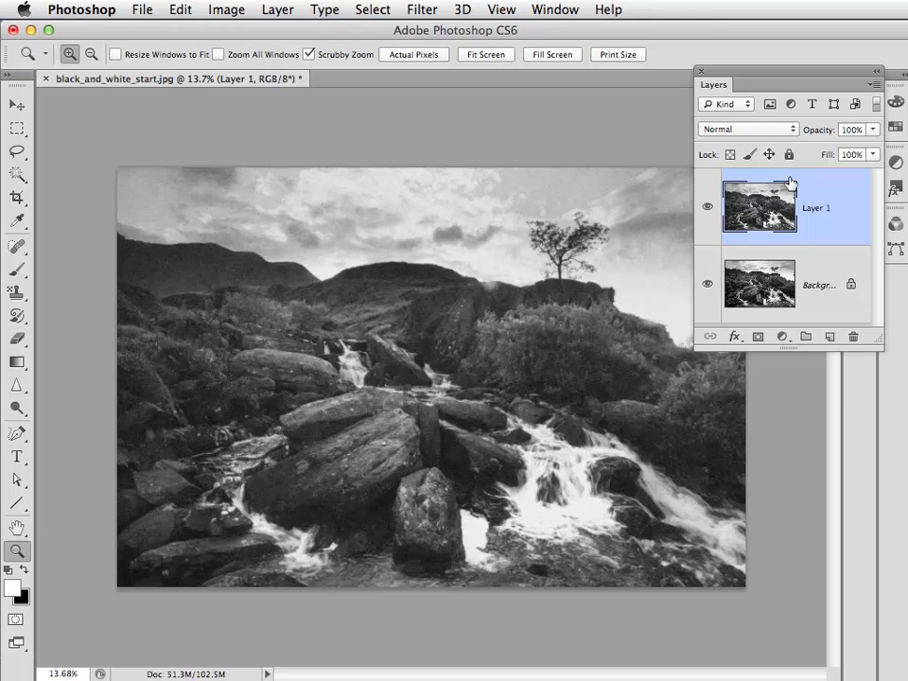
# Enlarge the canvas by 10 pixels each way with black extension colour for a key-line border
pyautogui.click(227, 10)
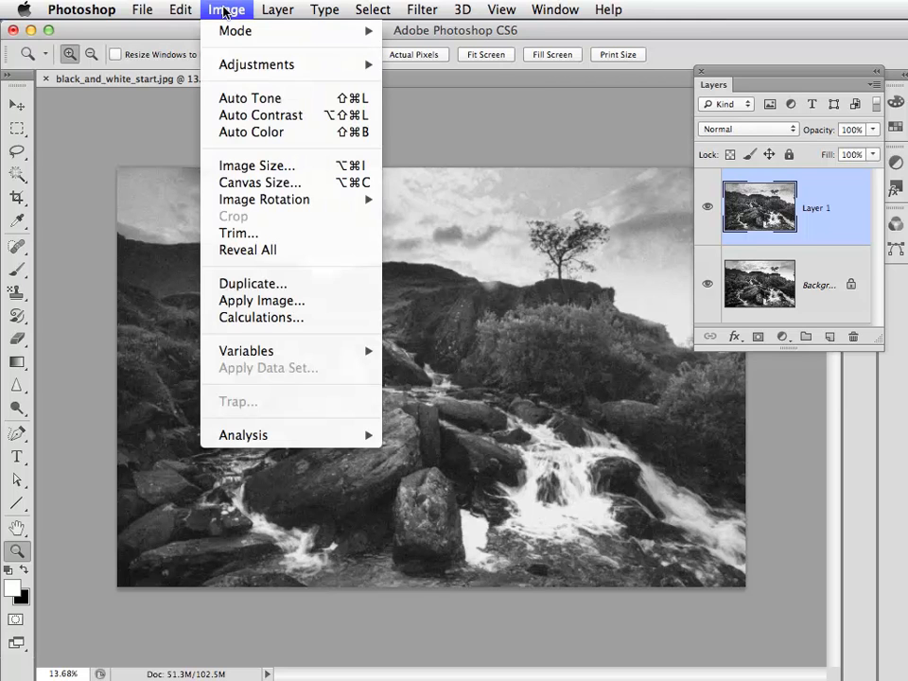
pyautogui.click(259, 181)
pyautogui.write('3466')
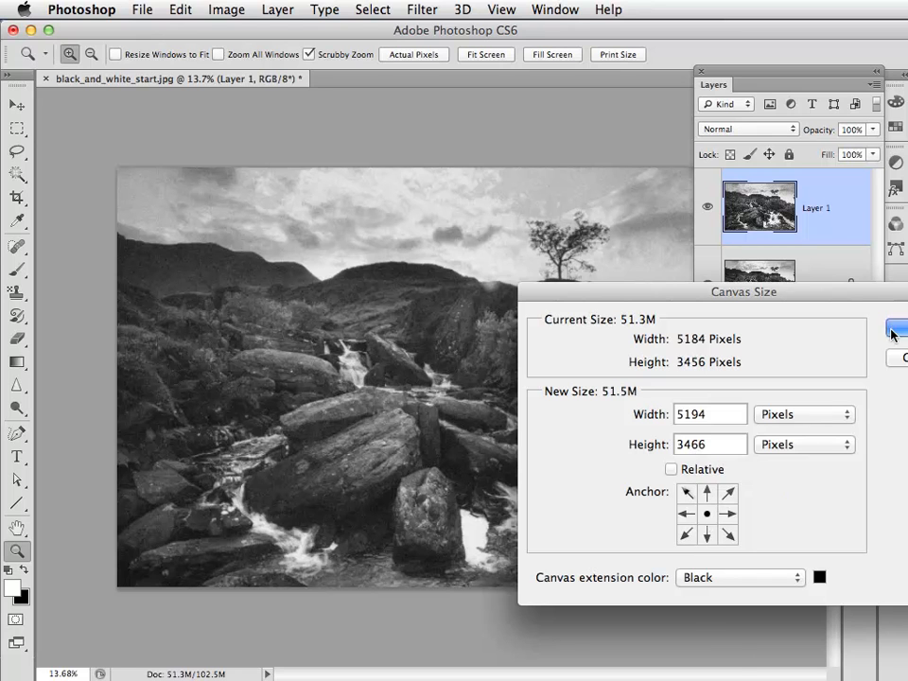
pyautogui.click(895, 328)
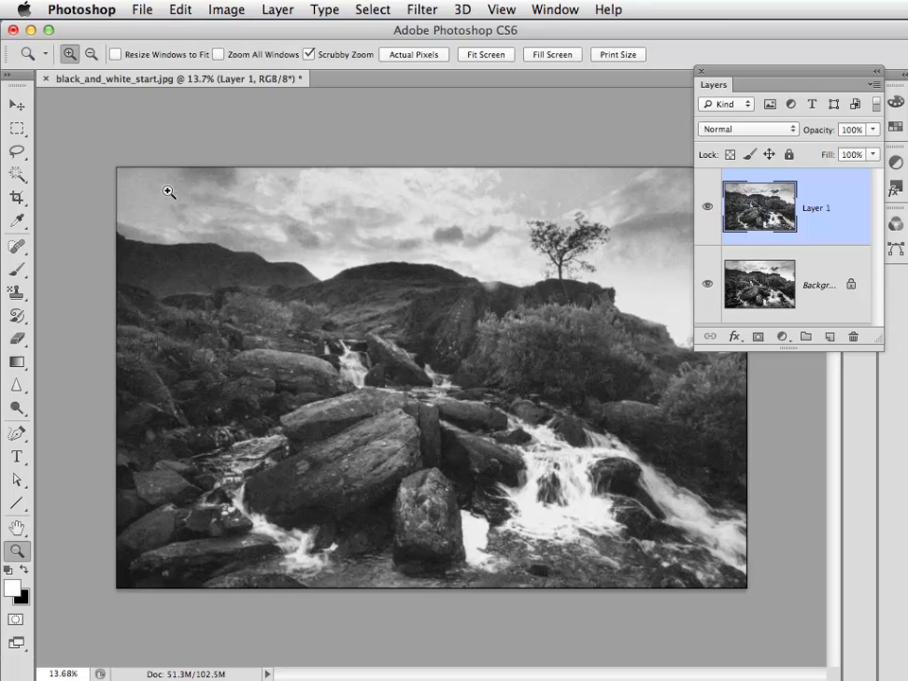
pyautogui.moveTo(250, 159)
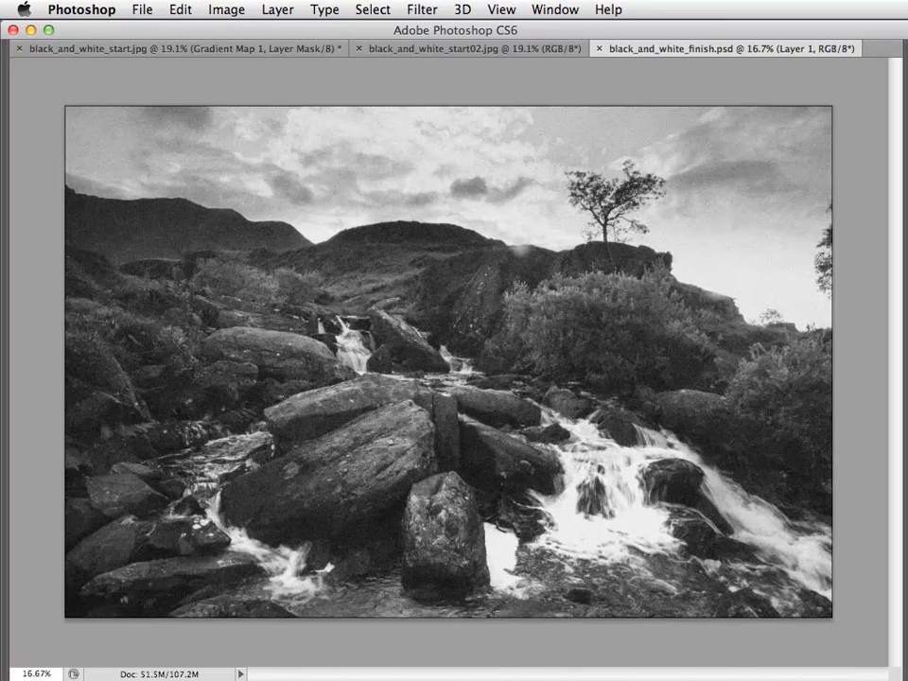
pyautogui.moveTo(522, 677)
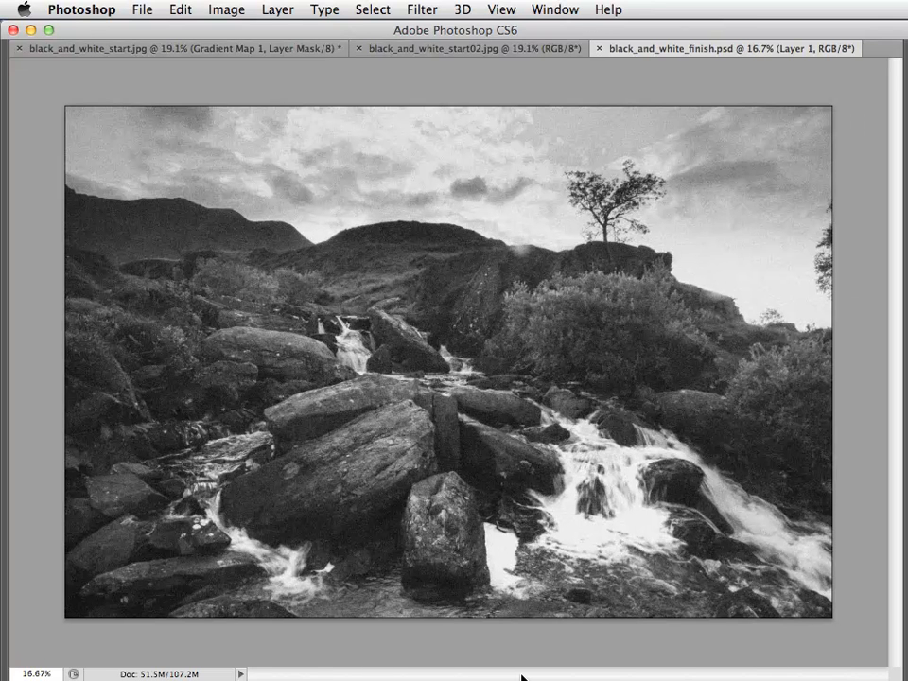